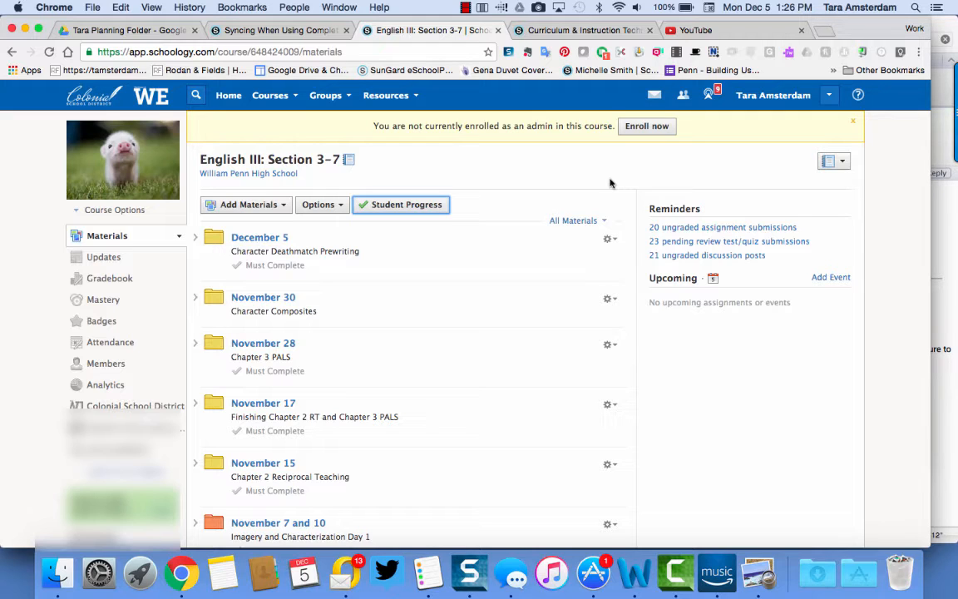
mouse_move(389, 273)
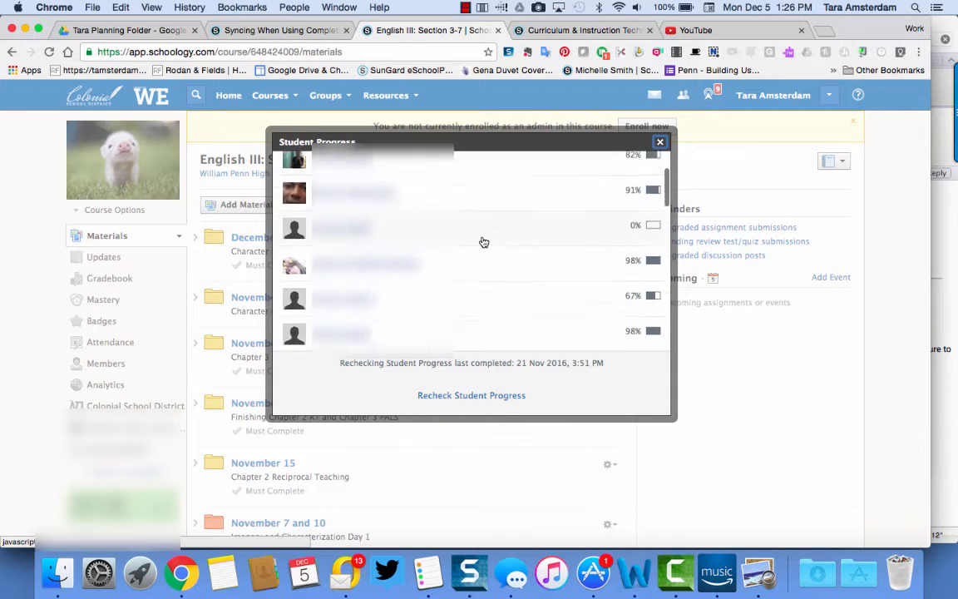
Check student progress for the December 5 folder, then return to its contents
scroll("down", 3)
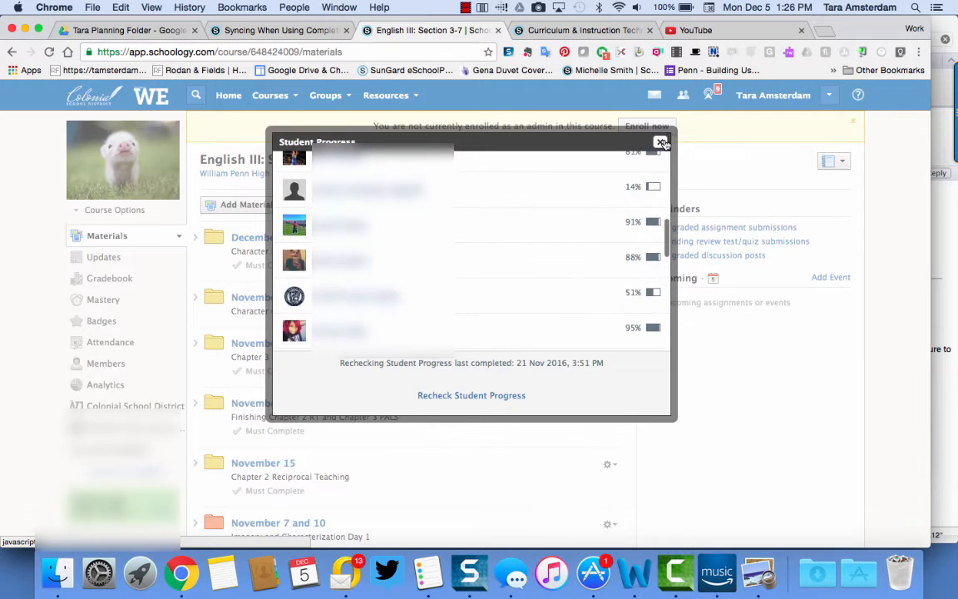
left_click(662, 143)
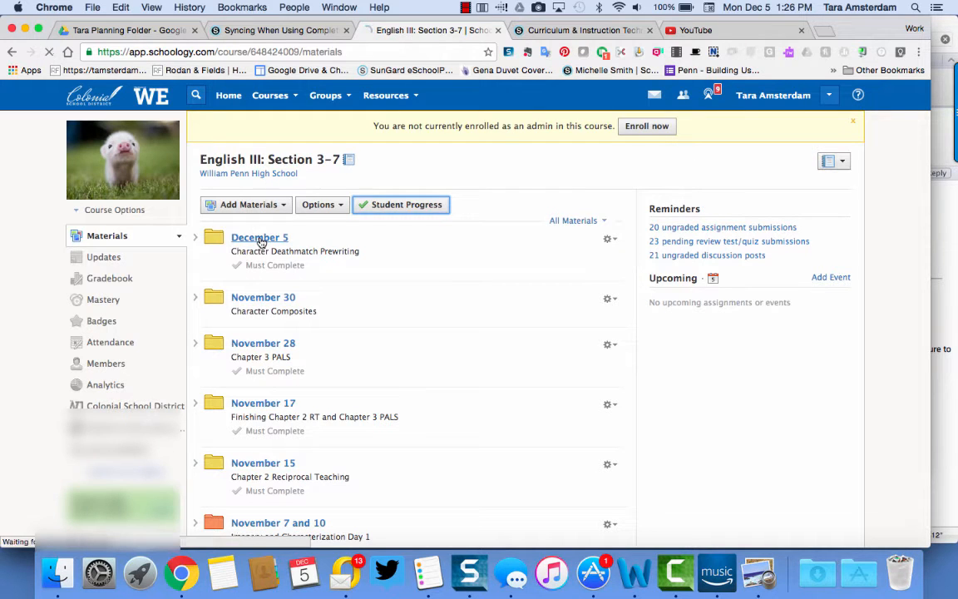
left_click(260, 236)
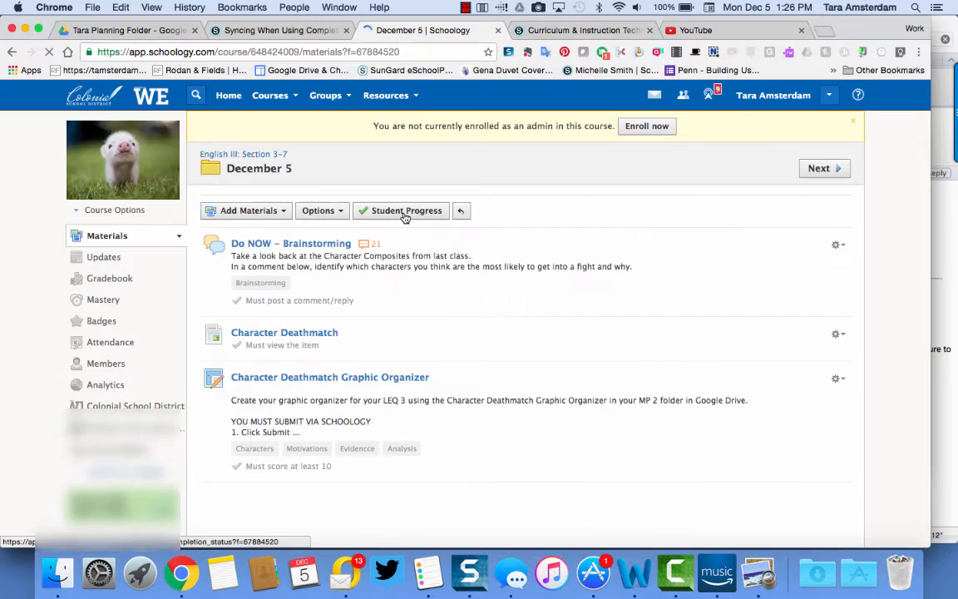
left_click(406, 210)
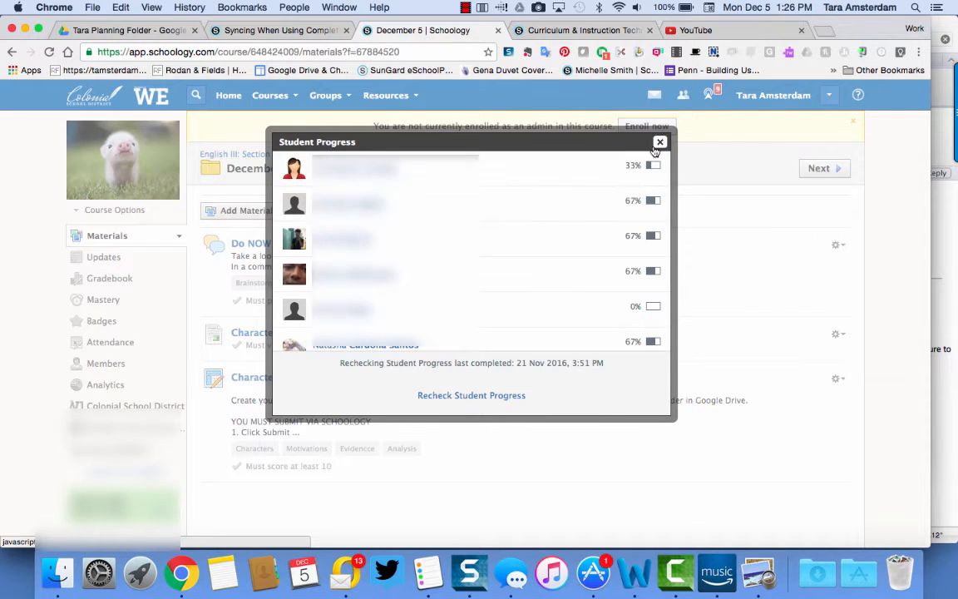
left_click(659, 141)
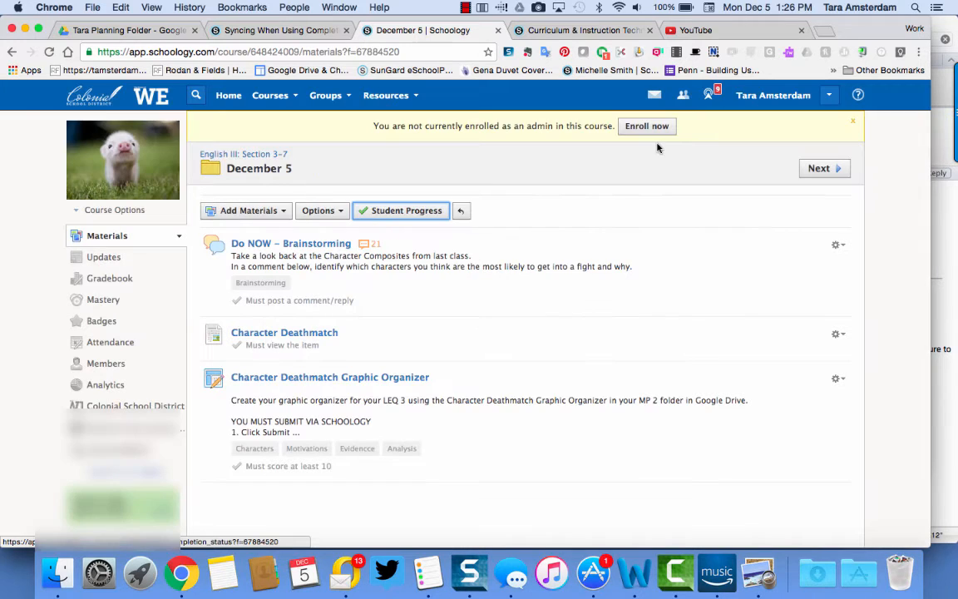
mouse_move(291, 217)
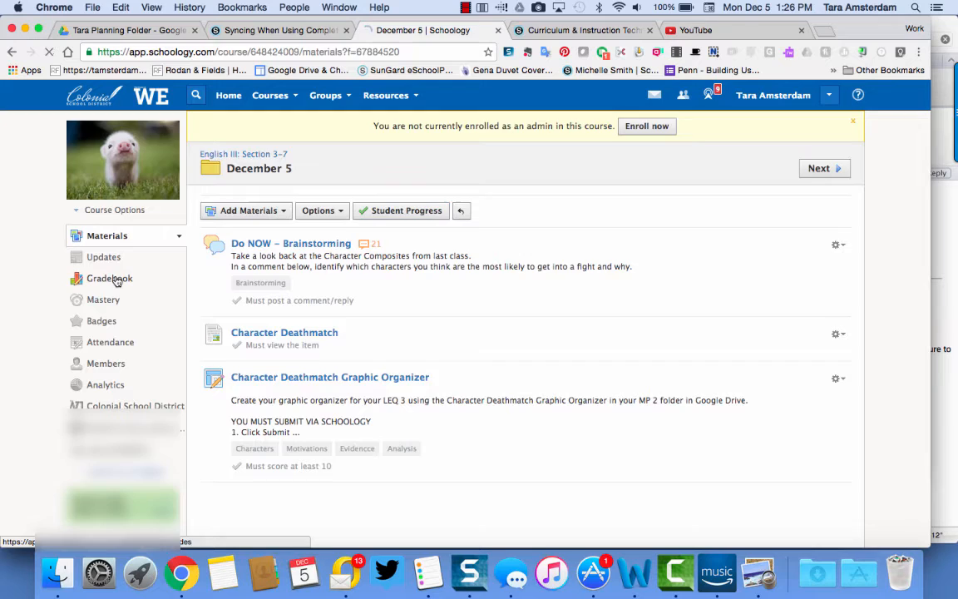
Go to the course Gradebook and start Bulk Edit of all assignments
left_click(110, 277)
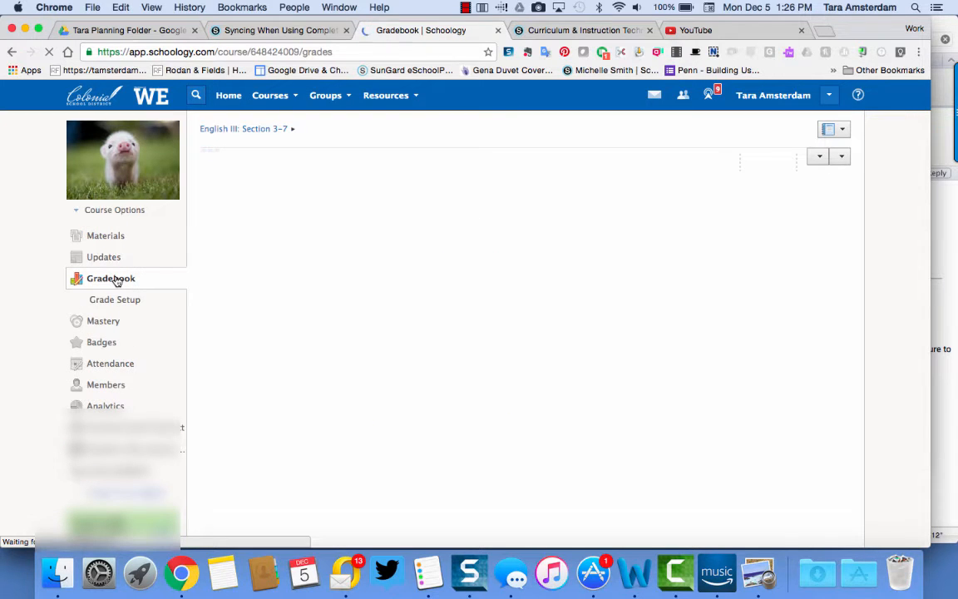
left_click(110, 278)
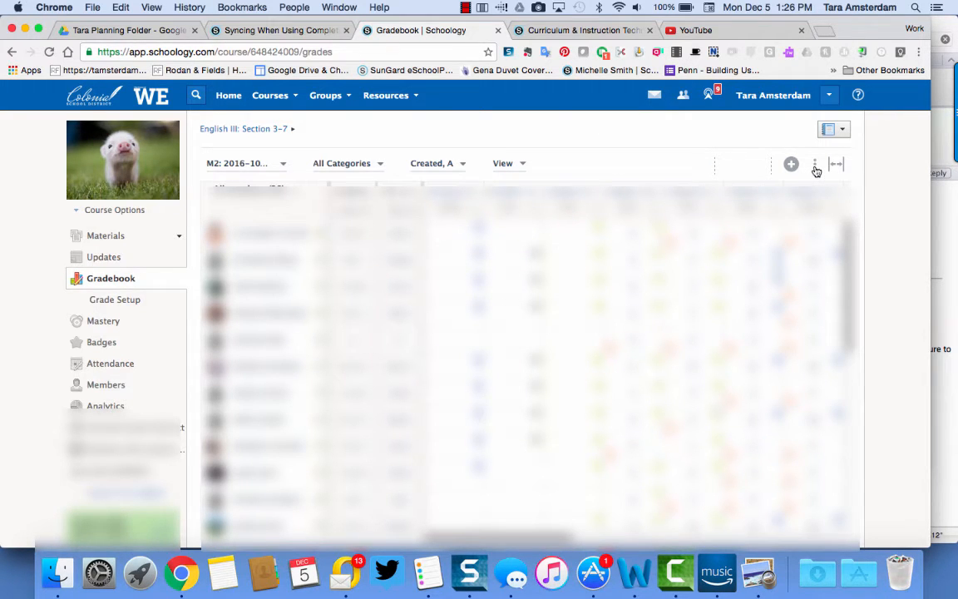
left_click(815, 163)
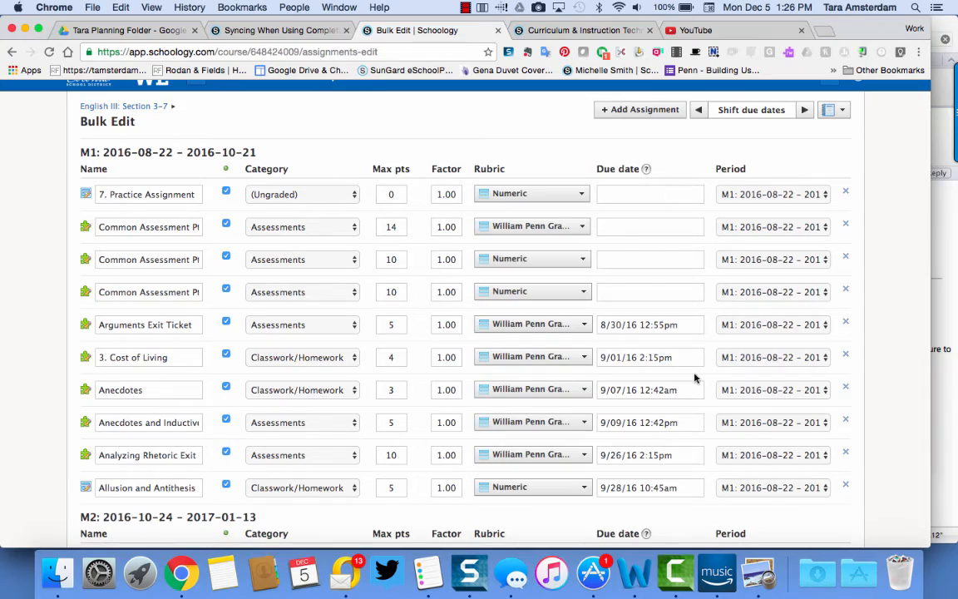
scroll("down", 3)
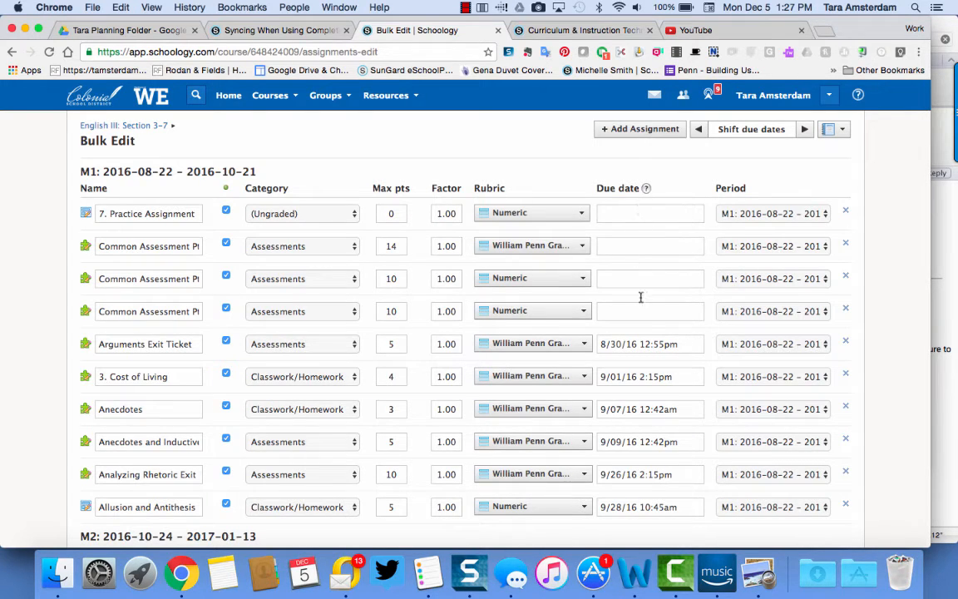
mouse_move(632, 211)
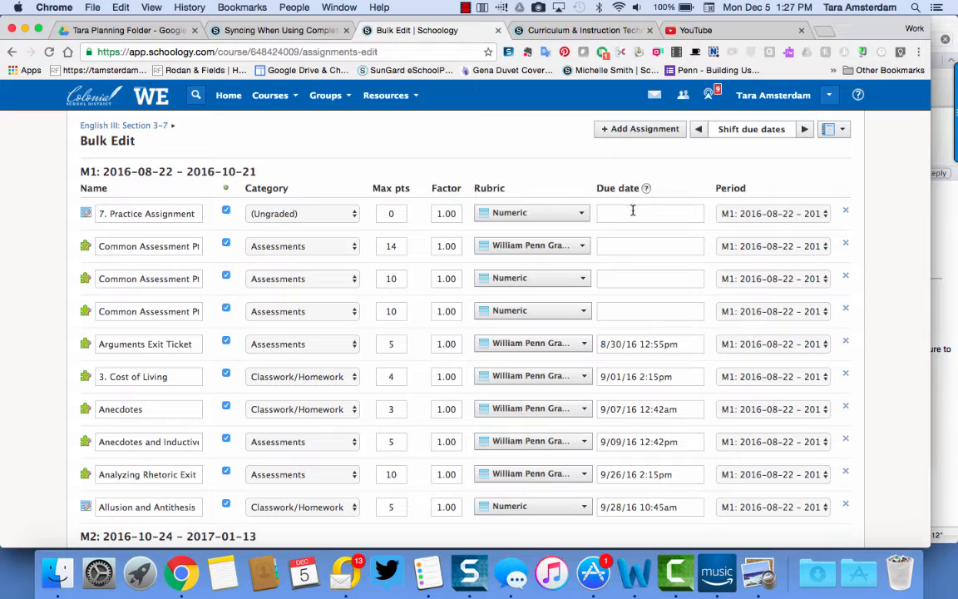
left_click(649, 213)
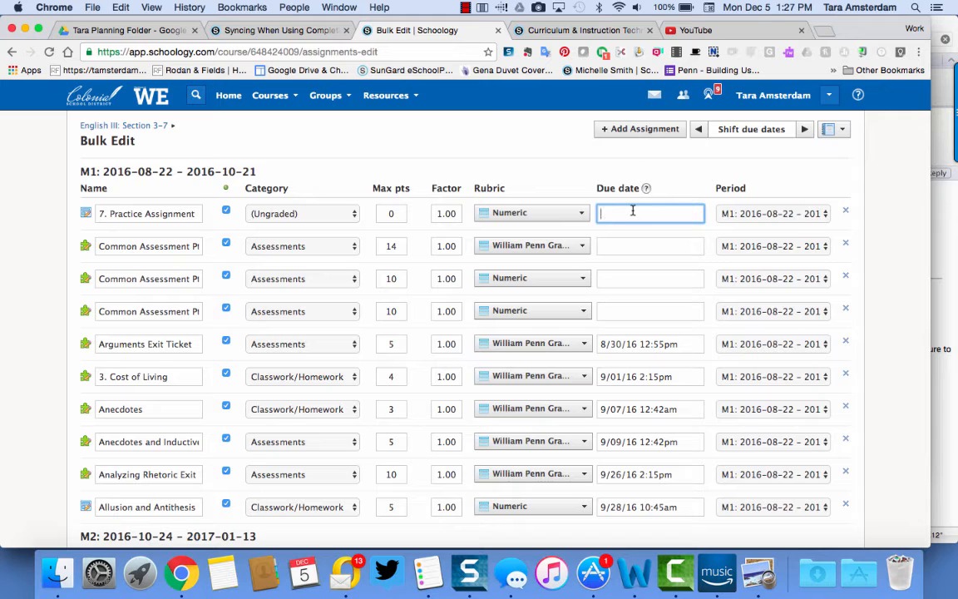
Give 7. Practice Assignment and the assignment below it the due date 09/02/16 11:59pm
type("09/")
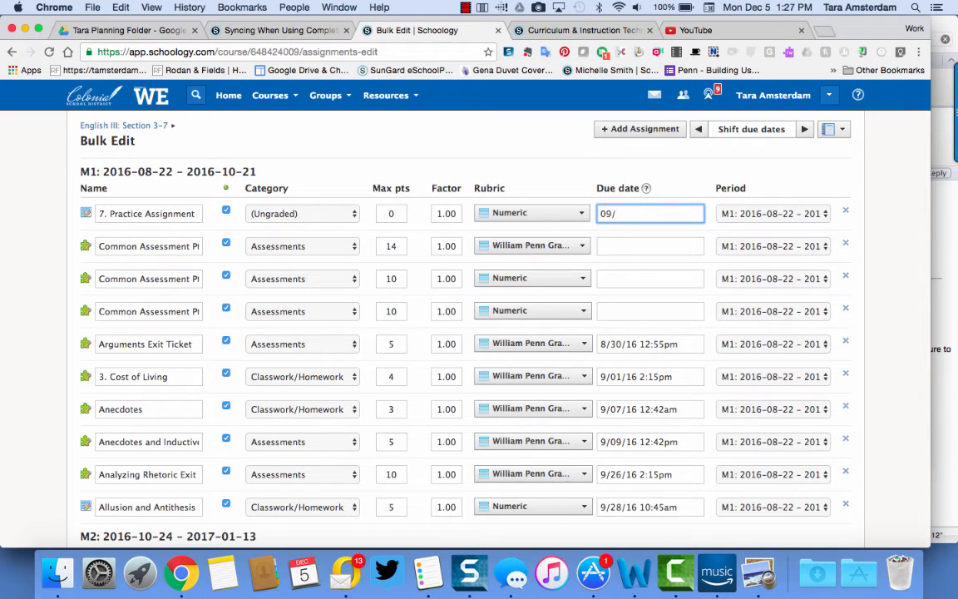
type("02")
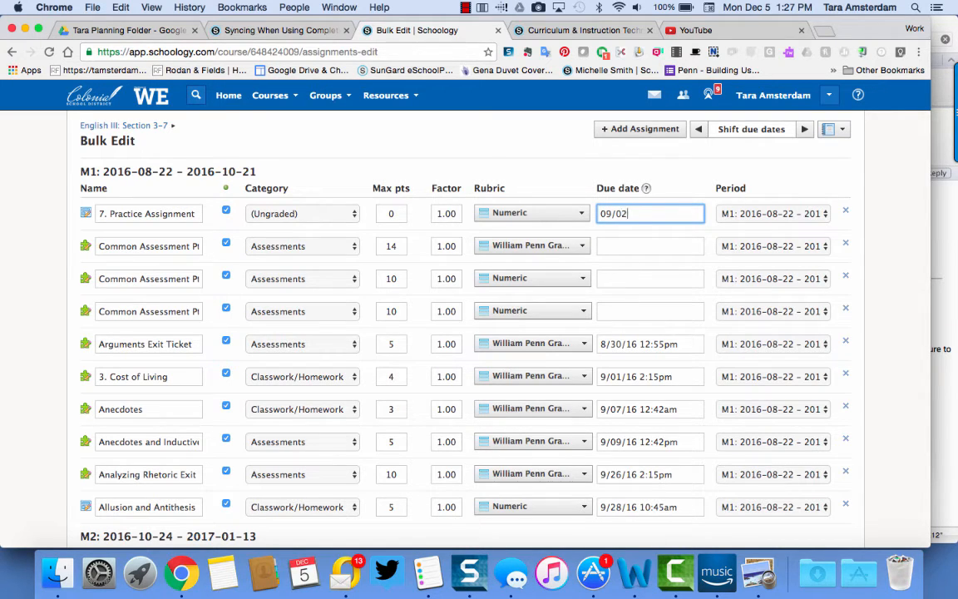
type("/16")
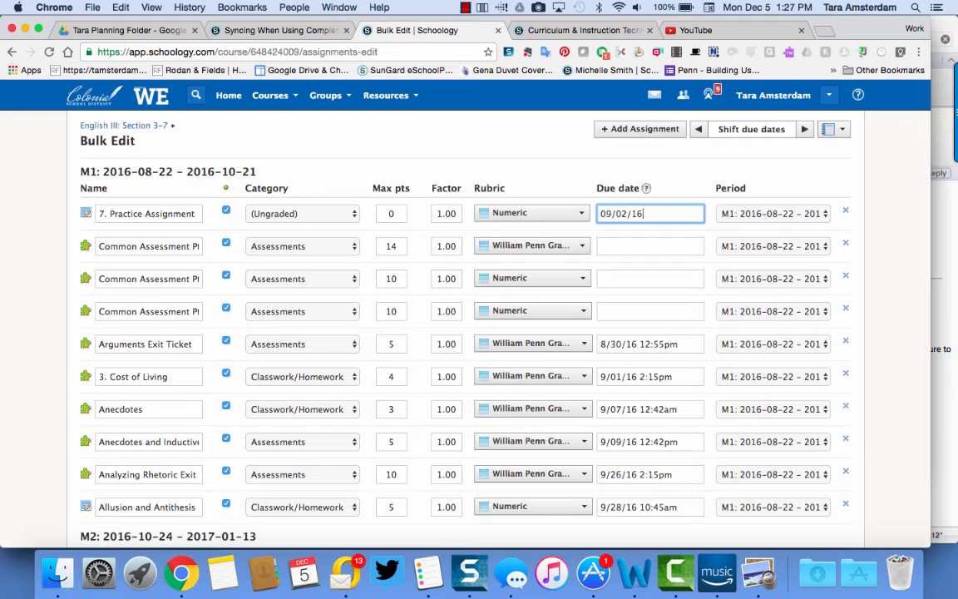
type("11:59p")
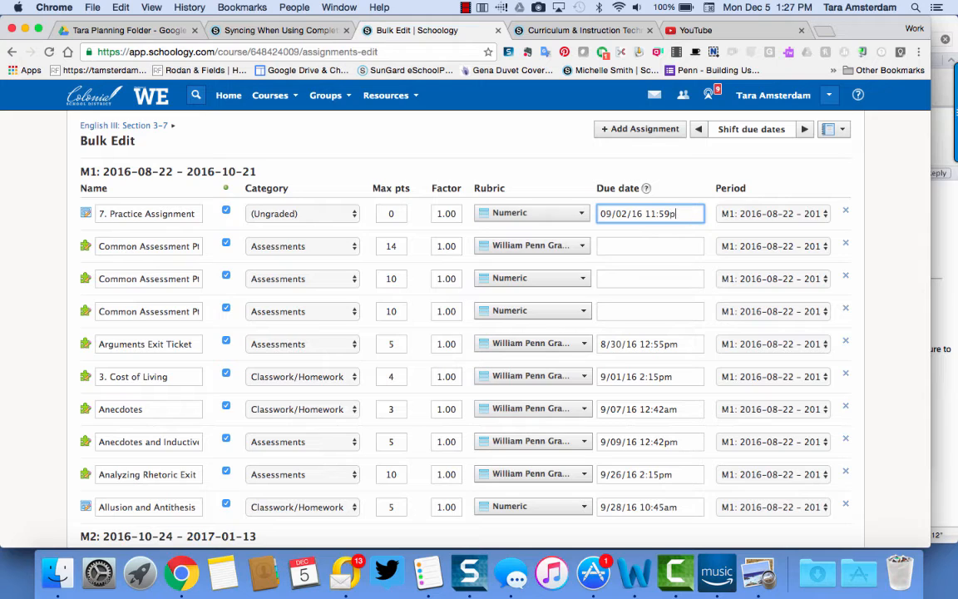
type("m")
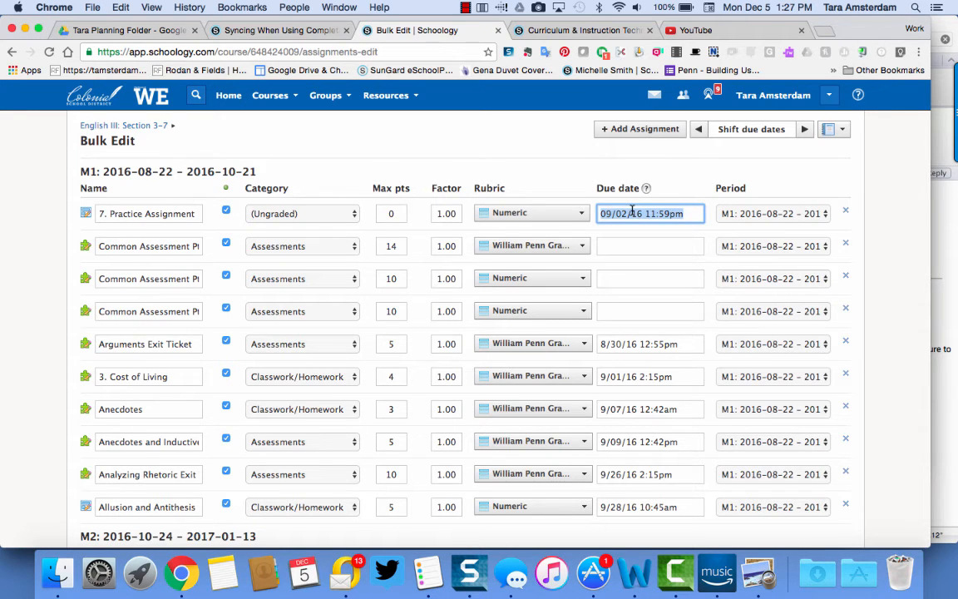
left_click(649, 246)
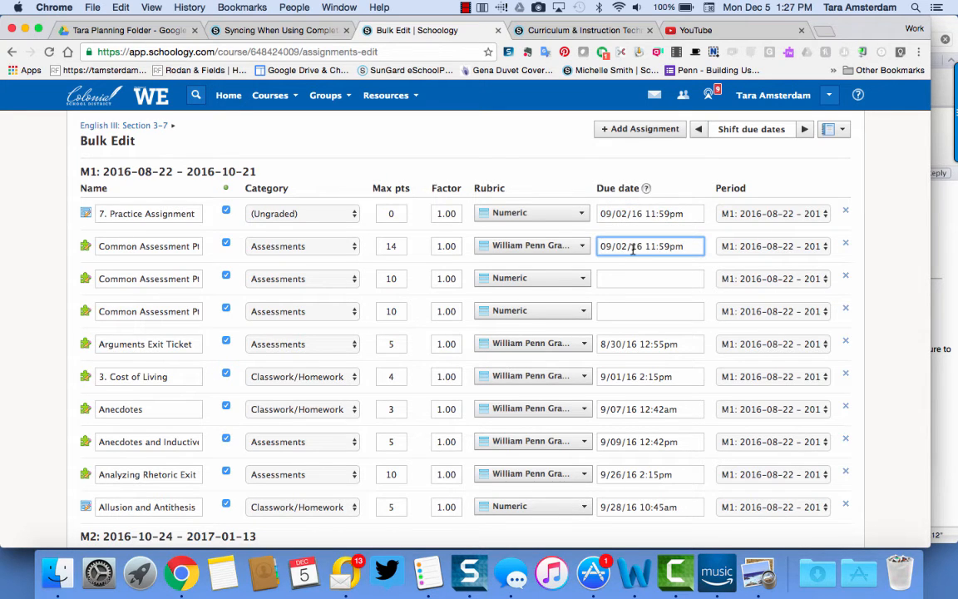
scroll("down", 3)
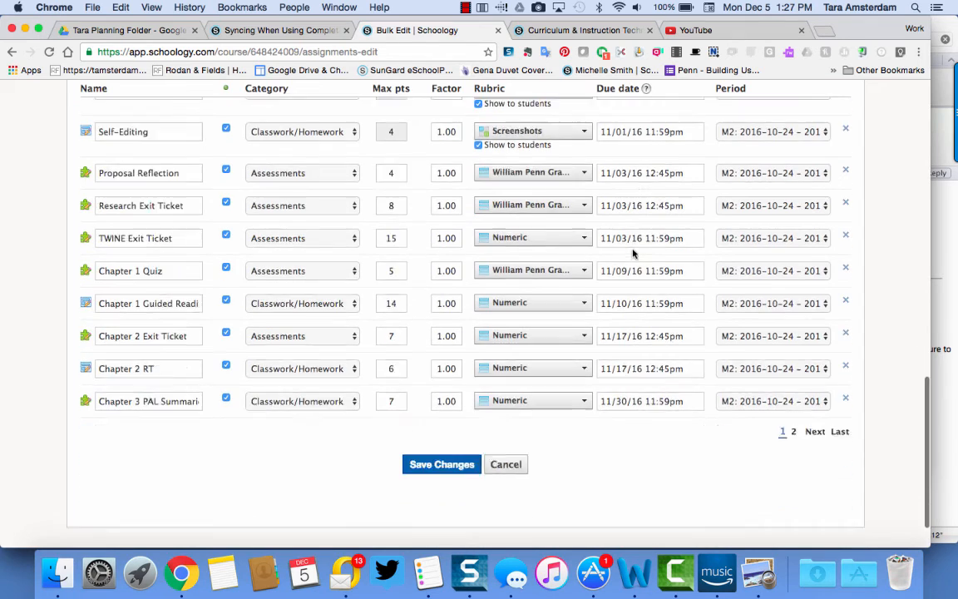